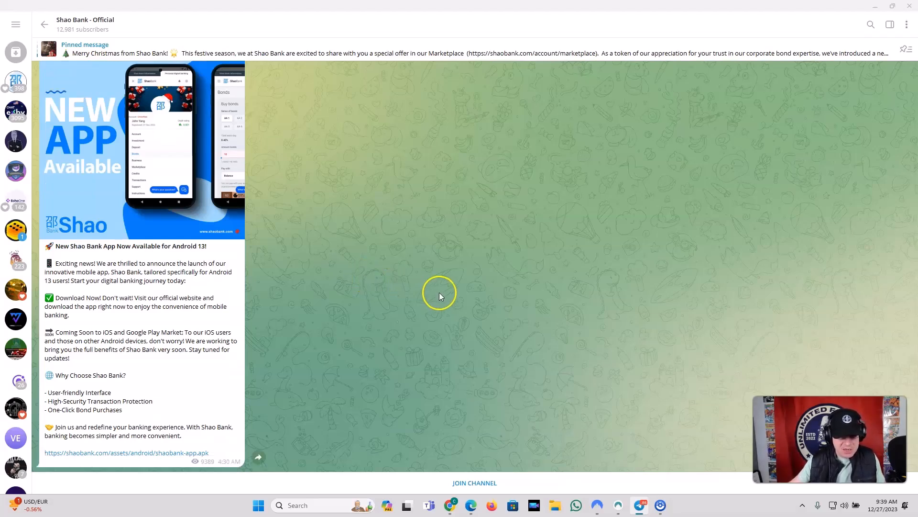
{"action": "mouse_move", "coordinate": [446, 298]}
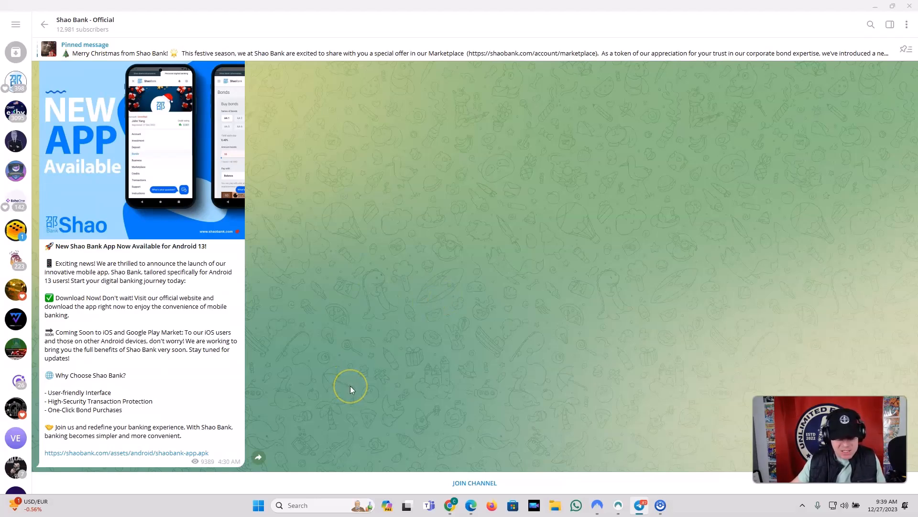
{"action": "mouse_move", "coordinate": [360, 380]}
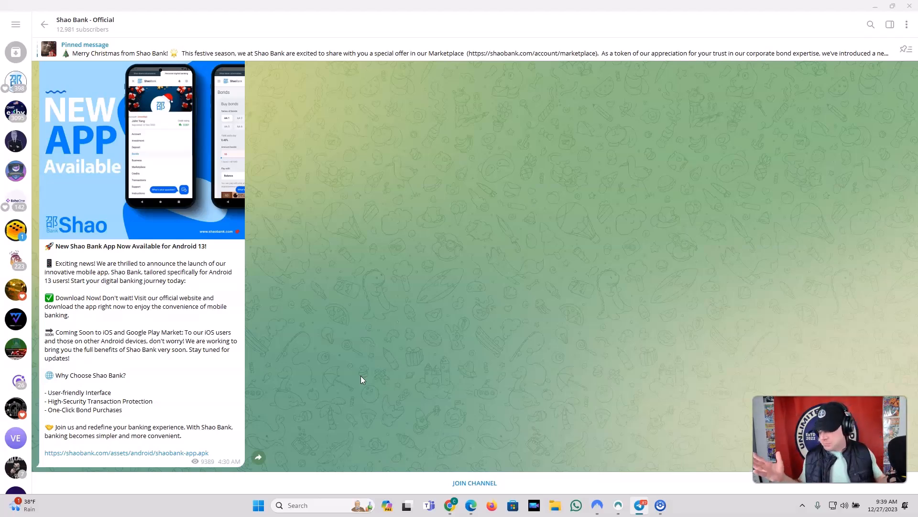
{"action": "mouse_move", "coordinate": [645, 363]}
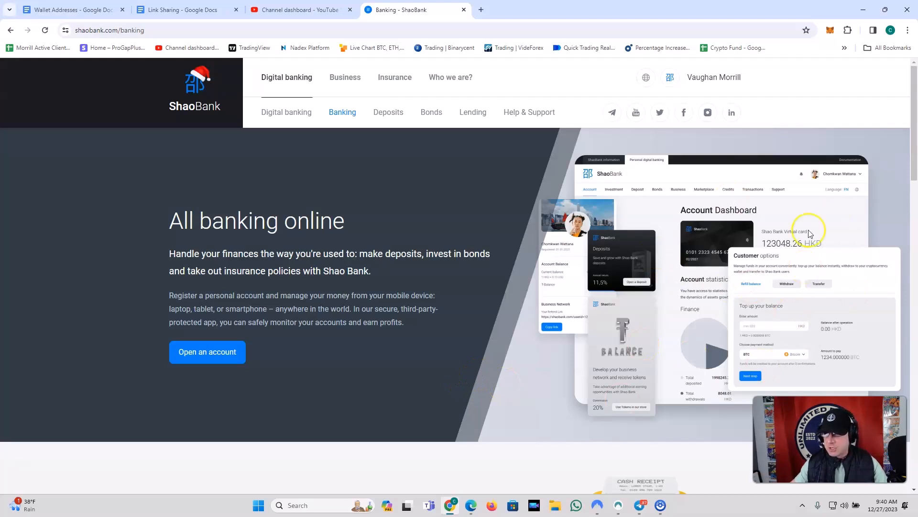
{"action": "mouse_move", "coordinate": [713, 252]}
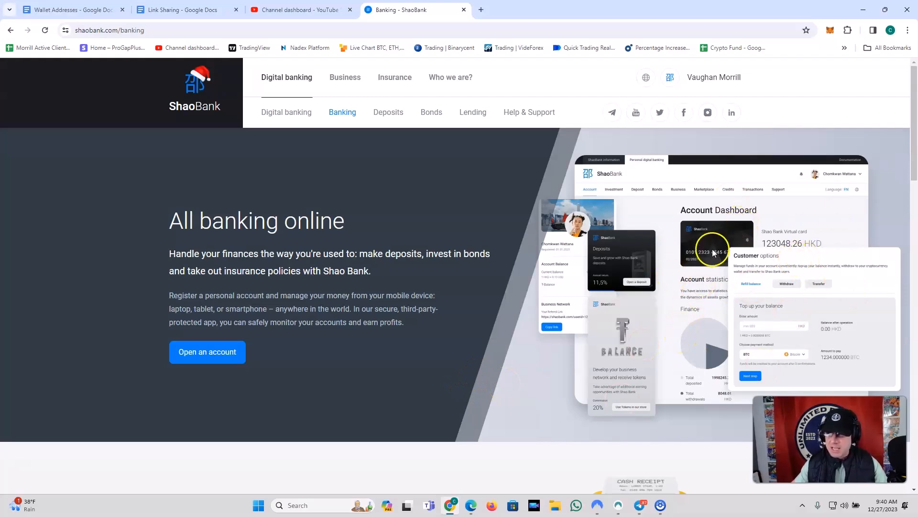
{"action": "mouse_move", "coordinate": [807, 271]}
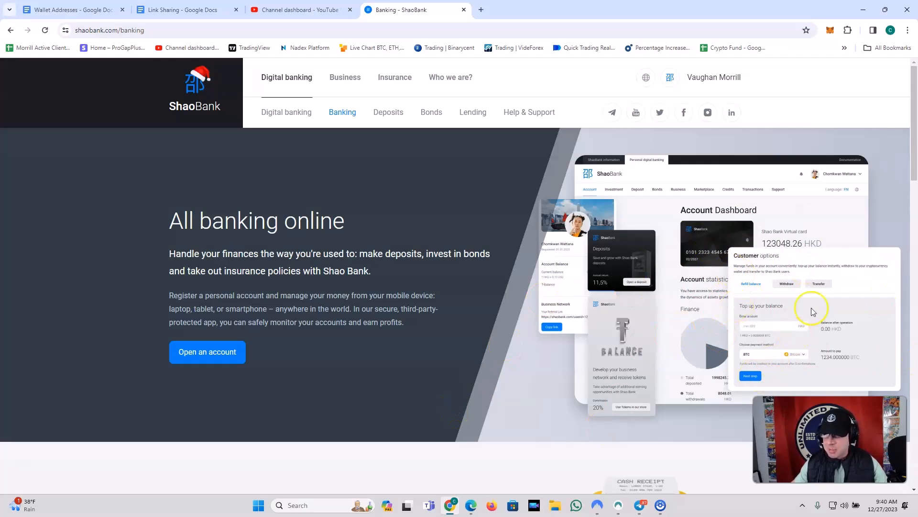
Scroll down the banking page past the open bank statements and 2022 financial report download.
{"action": "scroll", "scroll_direction": "down", "scroll_amount": 3}
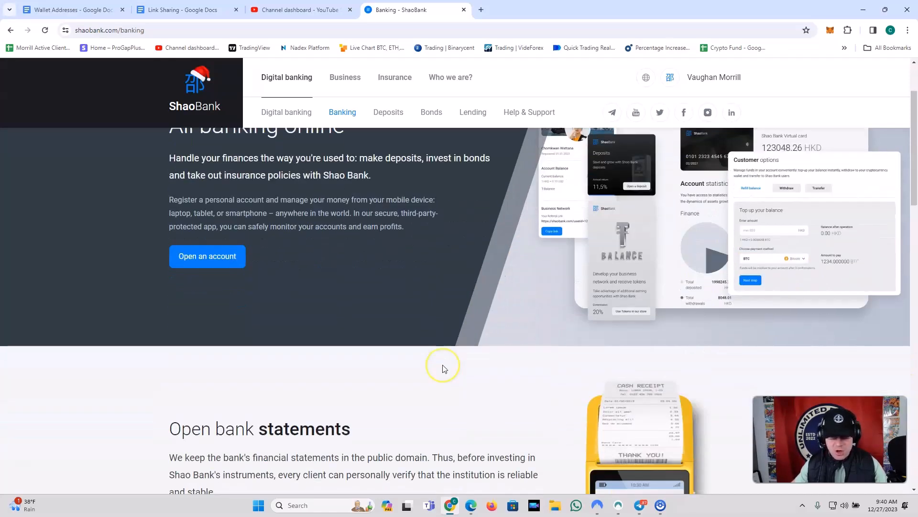
{"action": "scroll", "scroll_direction": "down", "scroll_amount": 3}
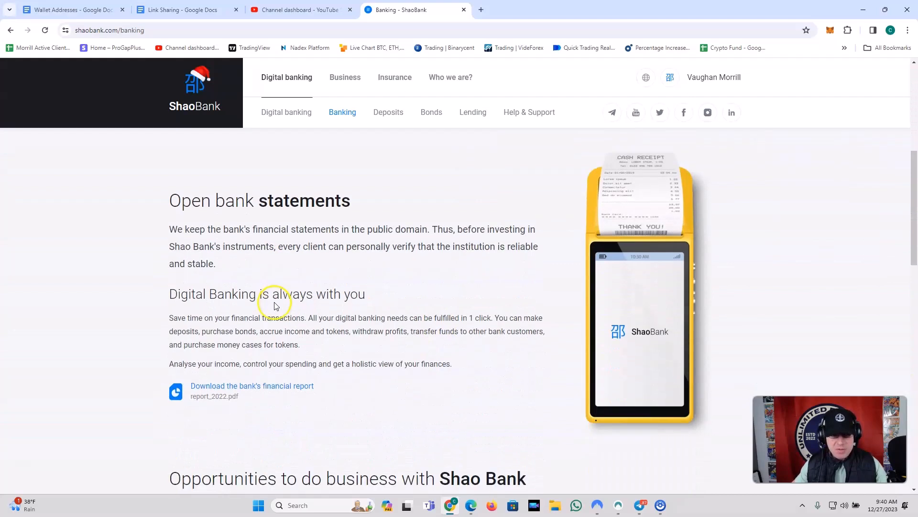
{"action": "scroll", "scroll_direction": "down", "scroll_amount": 3}
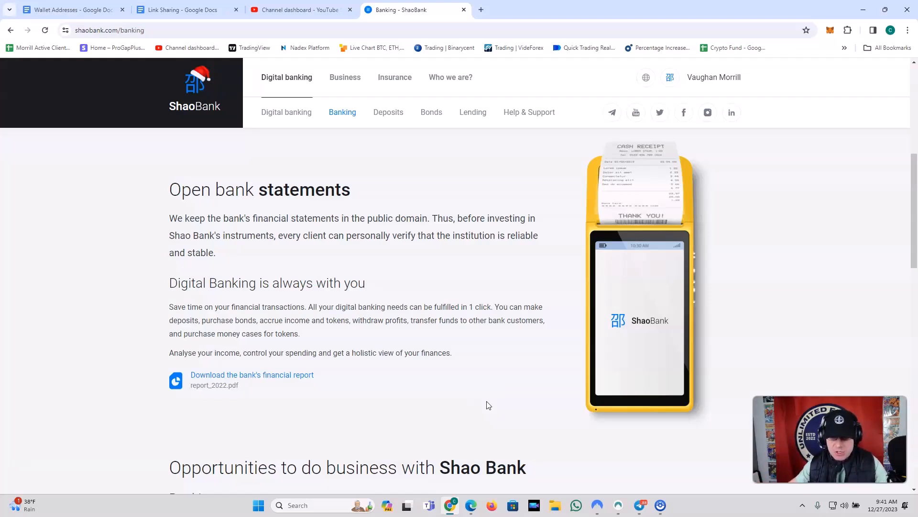
{"action": "mouse_move", "coordinate": [475, 403]}
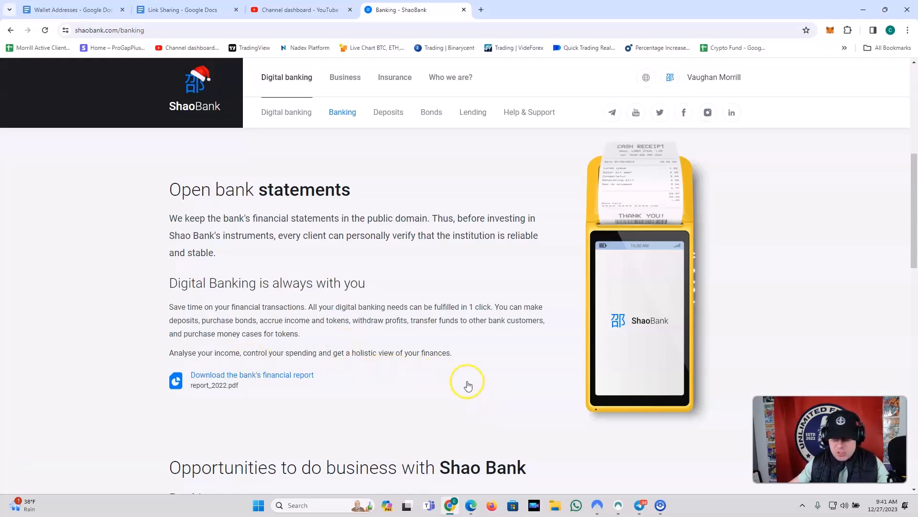
{"action": "scroll", "scroll_direction": "down", "scroll_amount": 3}
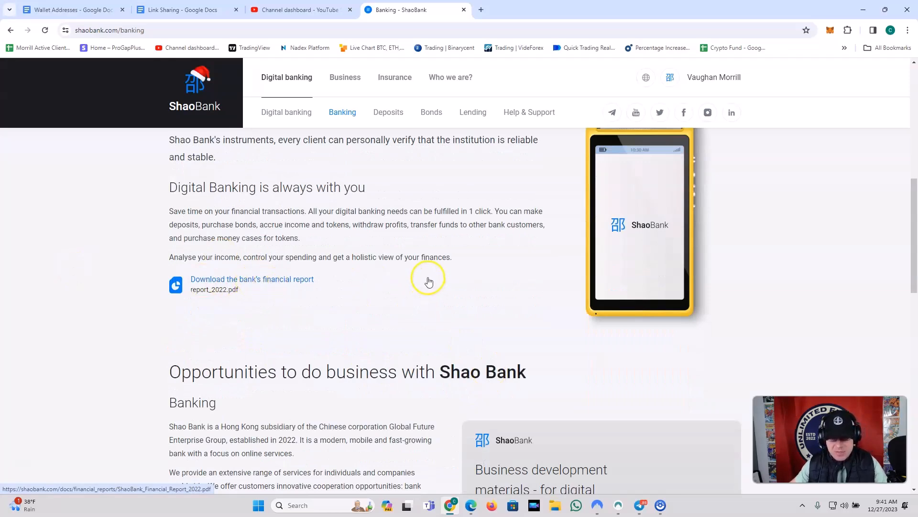
Scroll through business opportunities and the 8000–8M HKD, 12-month, 11.5% deposit offer.
{"action": "scroll", "scroll_direction": "down", "scroll_amount": 3}
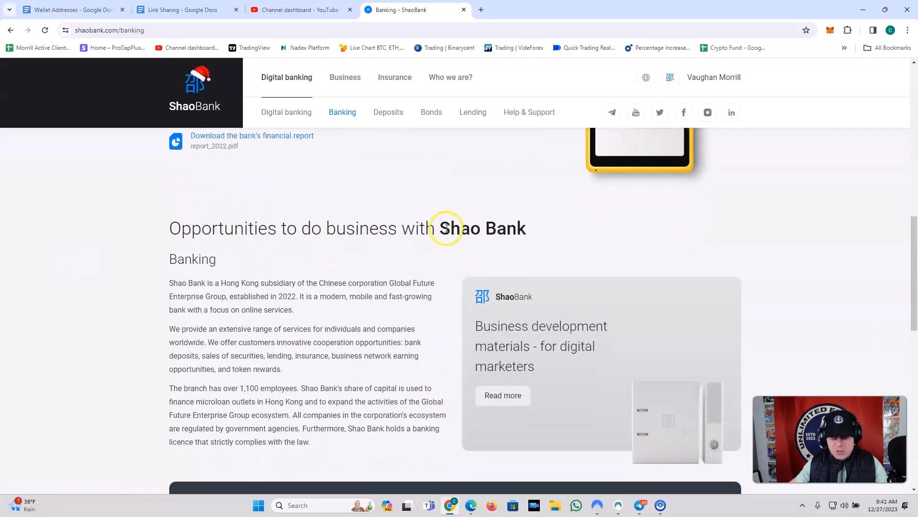
{"action": "scroll", "scroll_direction": "down", "scroll_amount": 3}
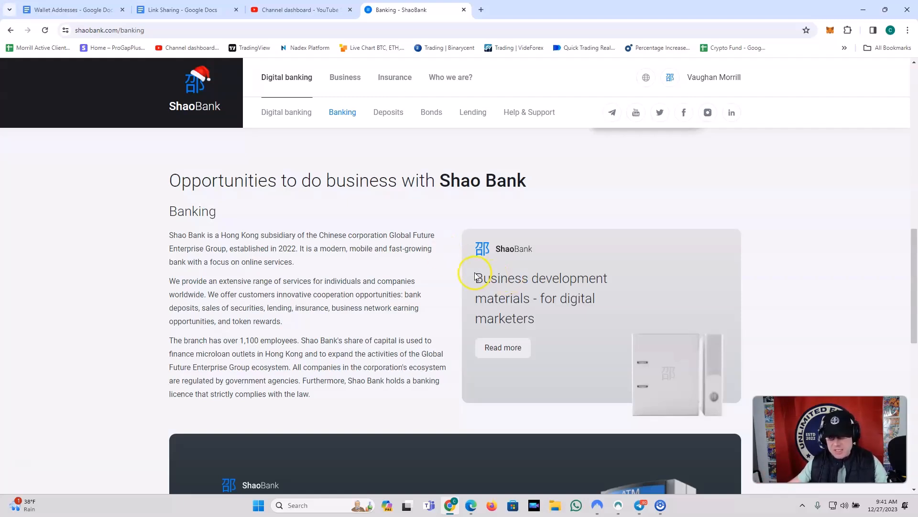
{"action": "mouse_move", "coordinate": [459, 272]}
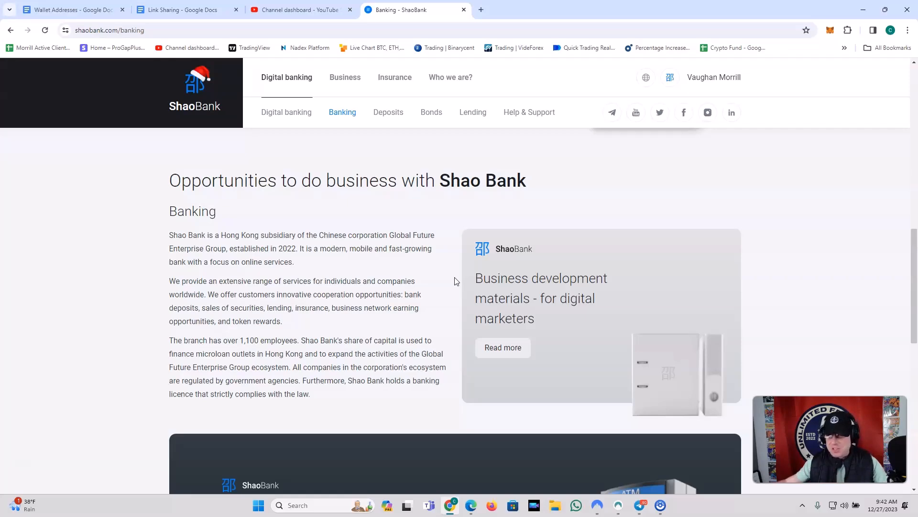
{"action": "scroll", "scroll_direction": "down", "scroll_amount": 3}
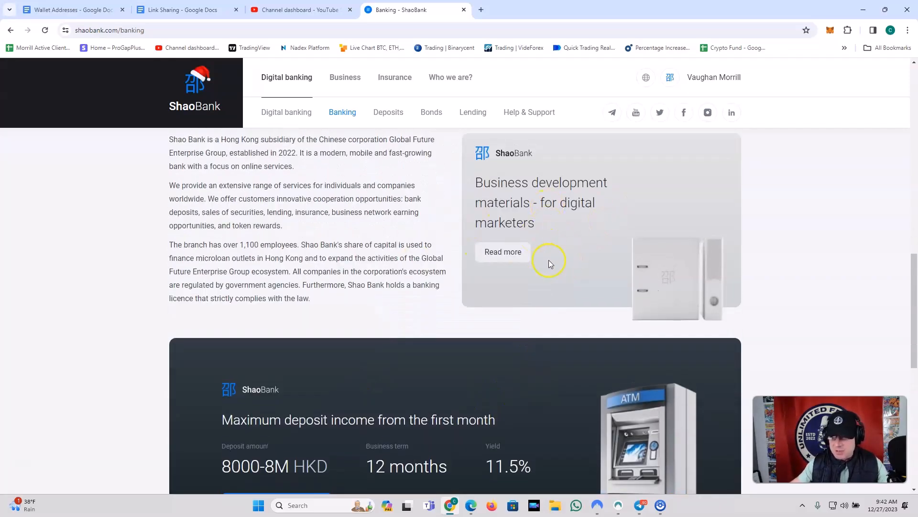
{"action": "scroll", "scroll_direction": "down", "scroll_amount": 3}
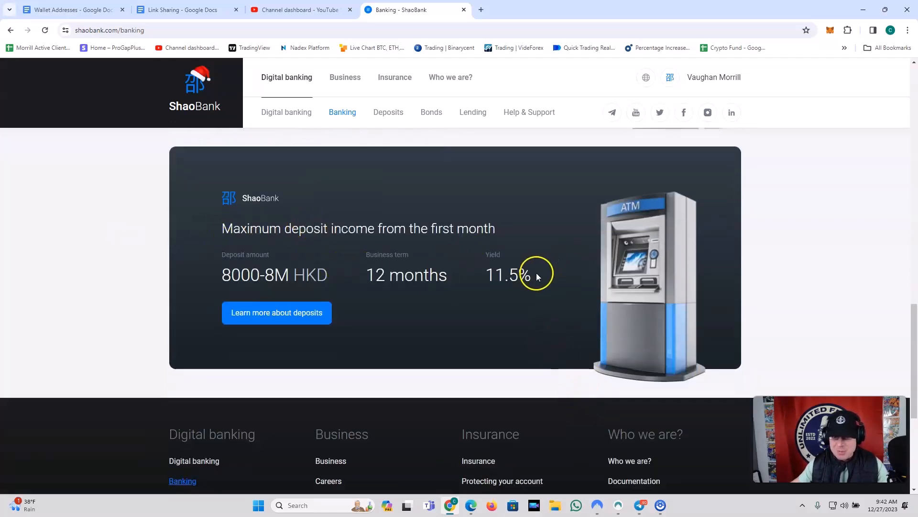
{"action": "scroll", "scroll_direction": "down", "scroll_amount": 3}
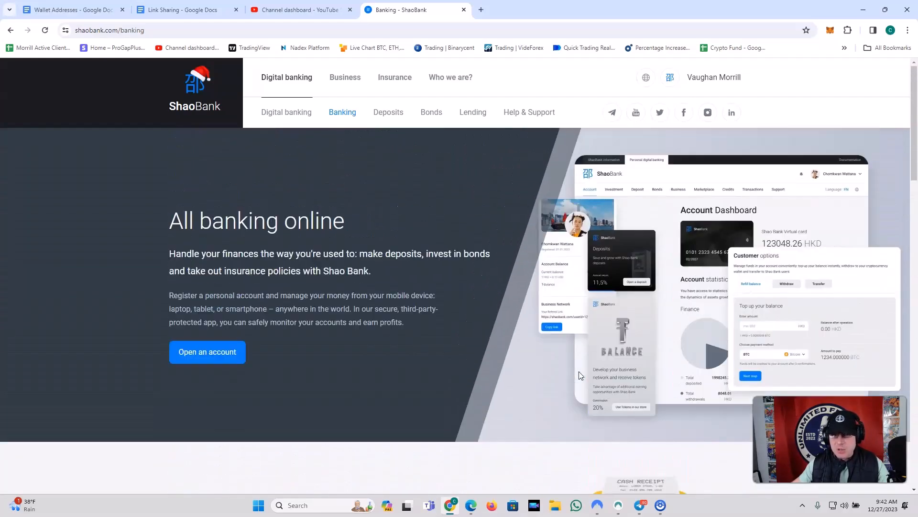
Go to the Bonds page from the secondary navigation bar.
{"action": "left_click", "coordinate": [431, 112]}
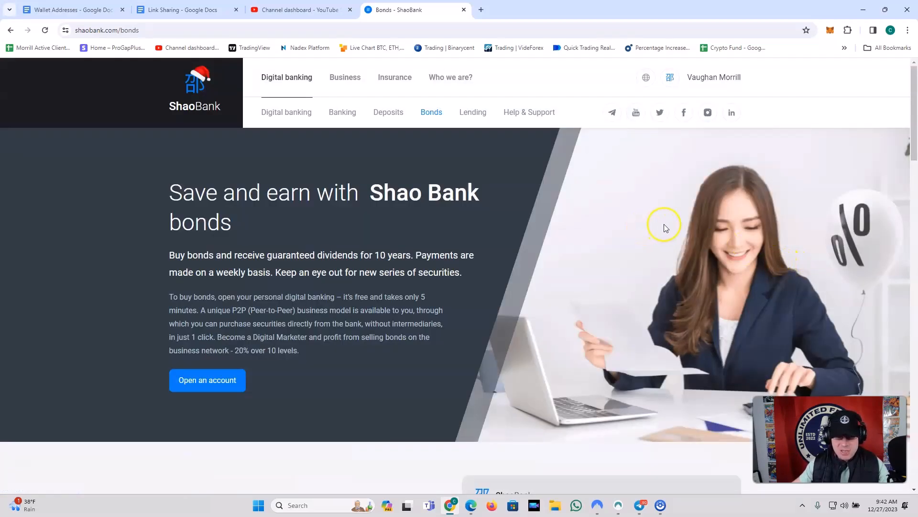
{"action": "mouse_move", "coordinate": [623, 229]}
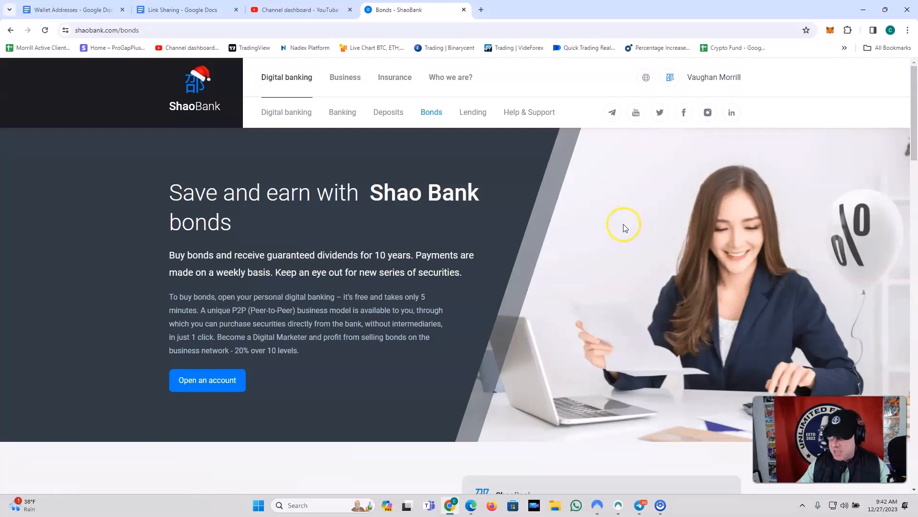
{"action": "mouse_move", "coordinate": [391, 205]}
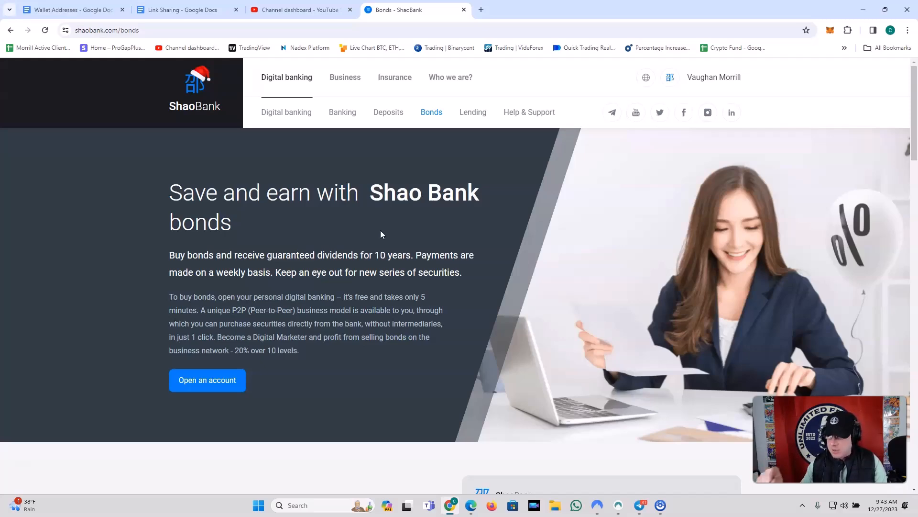
Scroll past the bond benefits and HK$400 minimum entry to the earnings calculator section.
{"action": "scroll", "scroll_direction": "down", "scroll_amount": 3}
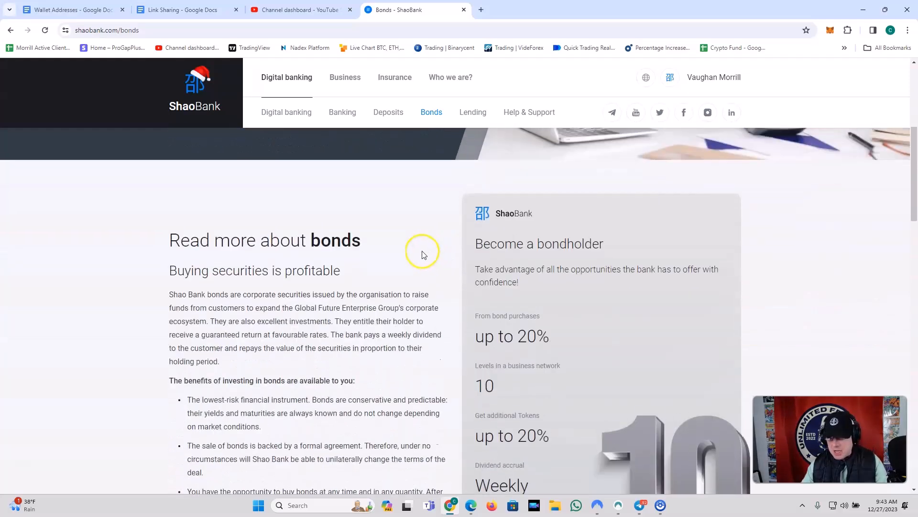
{"action": "scroll", "scroll_direction": "down", "scroll_amount": 3}
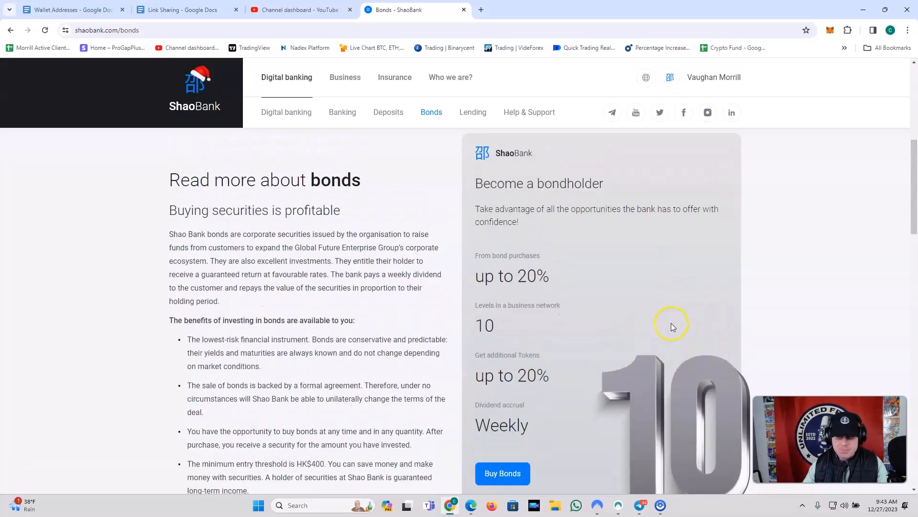
{"action": "scroll", "scroll_direction": "down", "scroll_amount": 3}
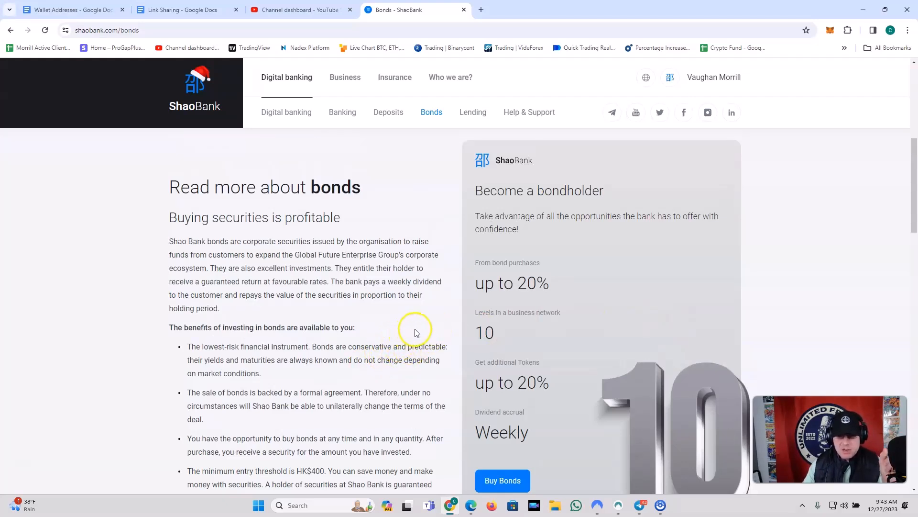
{"action": "mouse_move", "coordinate": [423, 320]}
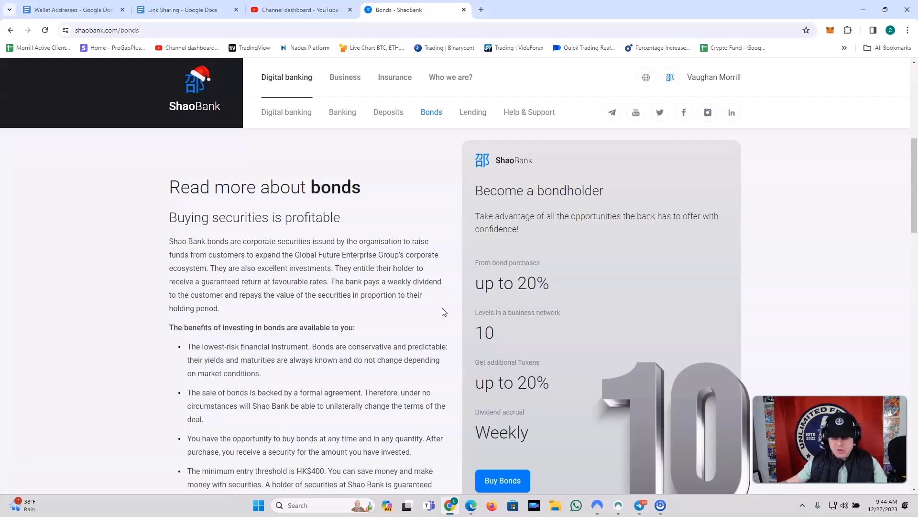
{"action": "scroll", "scroll_direction": "down", "scroll_amount": 3}
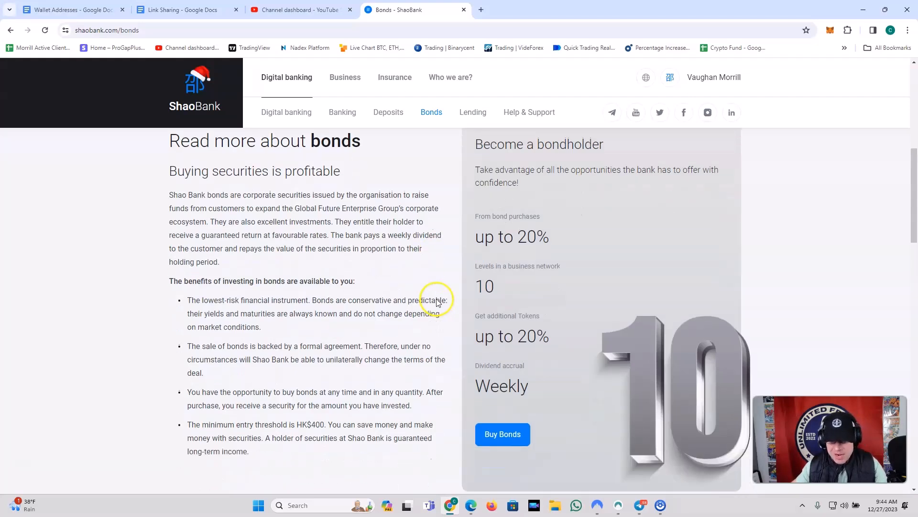
{"action": "scroll", "scroll_direction": "down", "scroll_amount": 3}
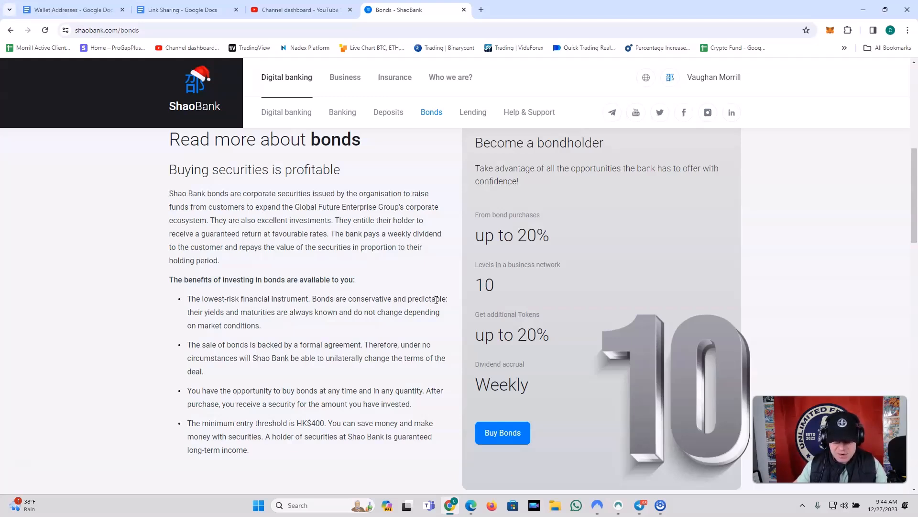
{"action": "scroll", "scroll_direction": "down", "scroll_amount": 3}
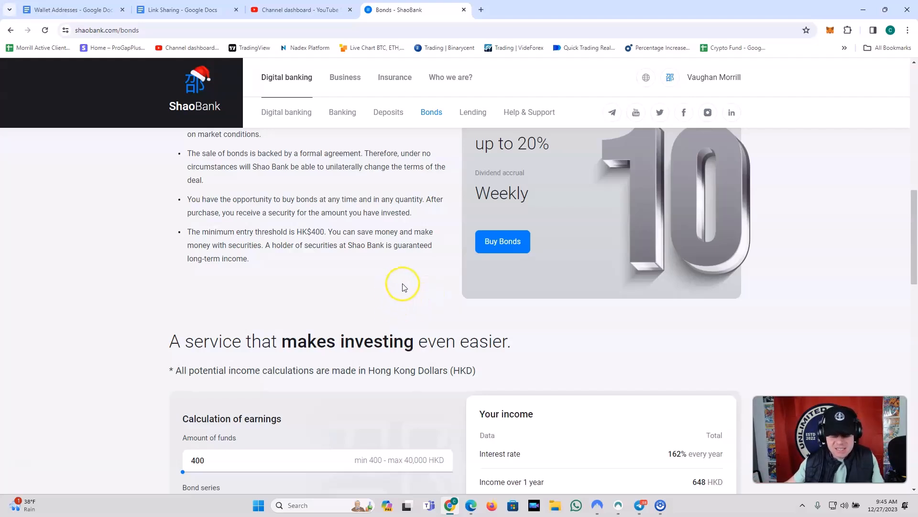
Scroll until the calculator shows HK$400 in AA1 yielding 162% yearly, 6,480 HKD lifetime.
{"action": "scroll", "scroll_direction": "down", "scroll_amount": 3}
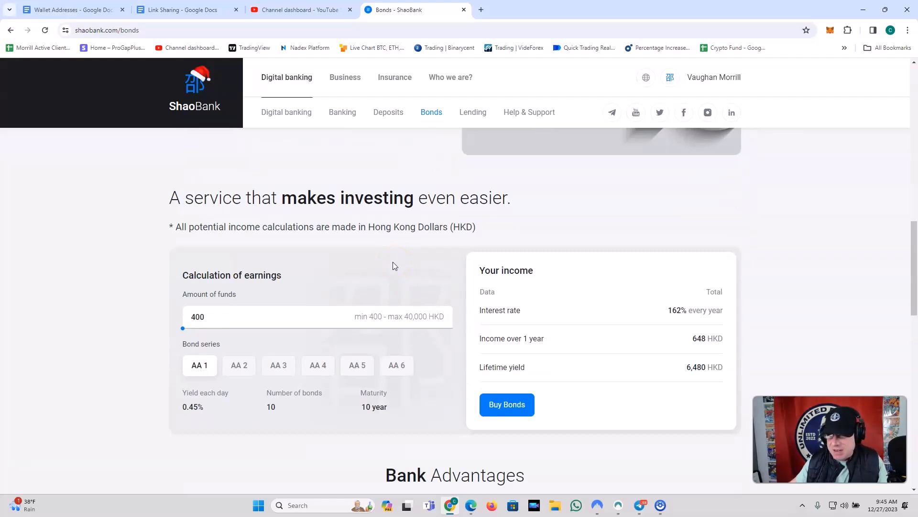
{"action": "scroll", "scroll_direction": "down", "scroll_amount": 3}
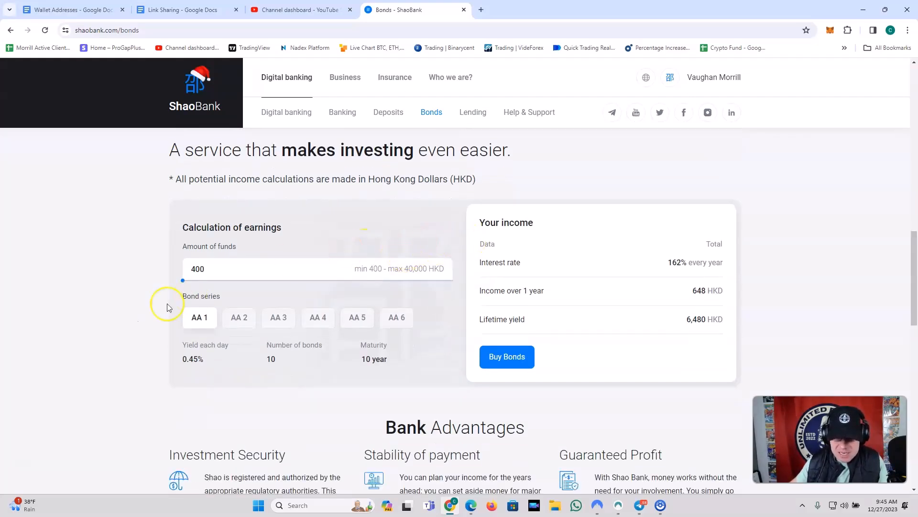
{"action": "mouse_move", "coordinate": [441, 329]}
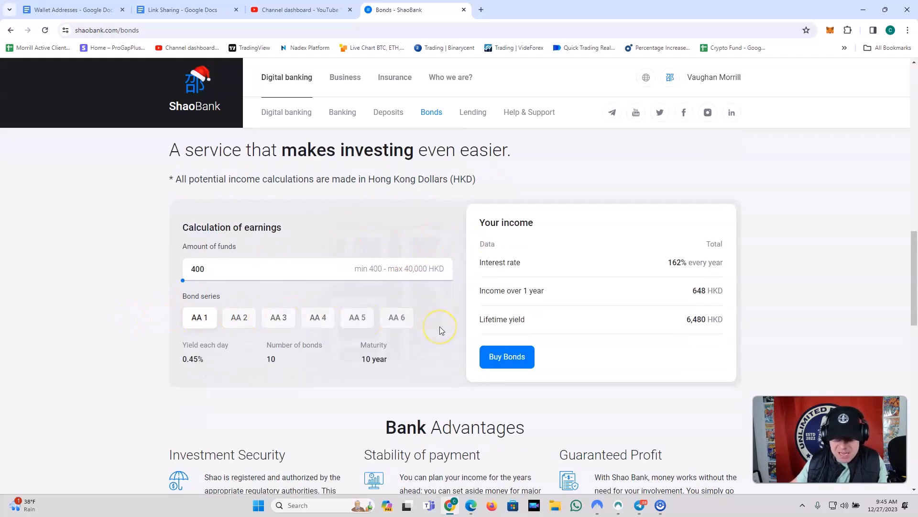
{"action": "mouse_move", "coordinate": [262, 412]}
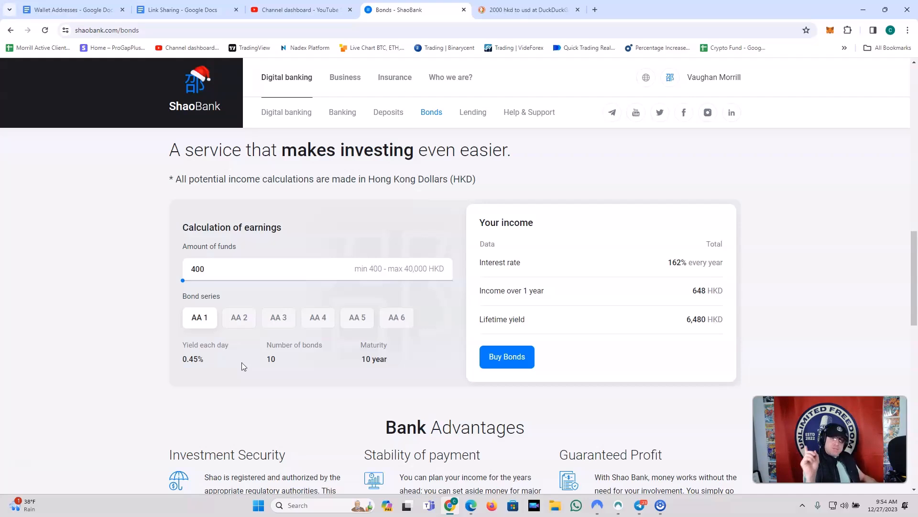
Show calculator returns for AA2, AA3, AA4, AA5 and AA6, ending at 400,000 HKD, 342% yearly.
{"action": "left_click", "coordinate": [238, 318]}
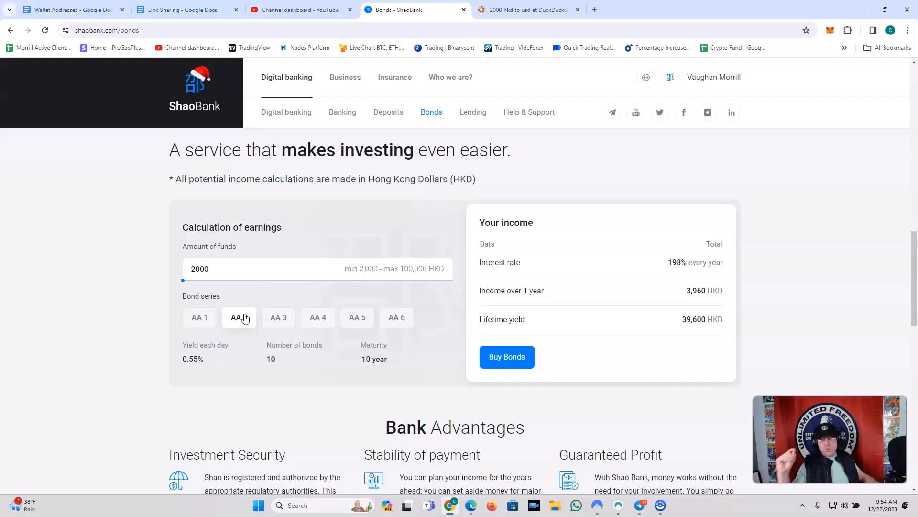
{"action": "left_click", "coordinate": [279, 317]}
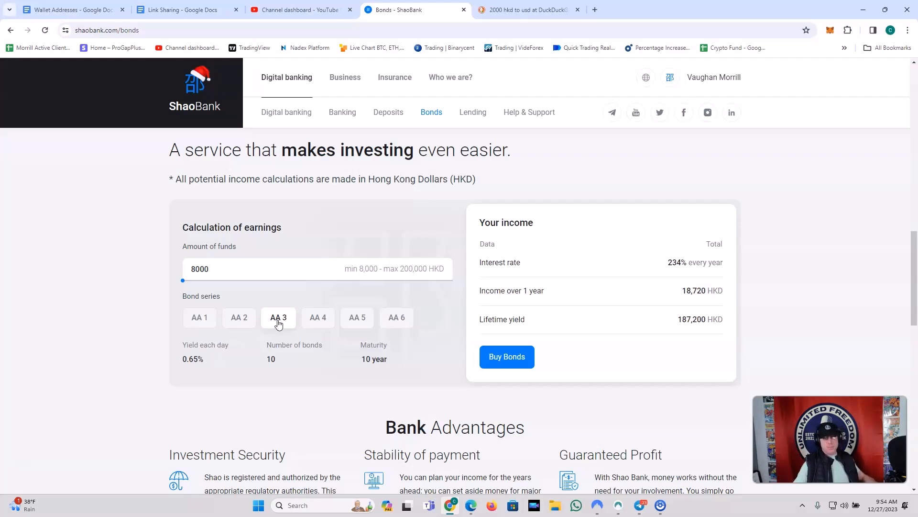
{"action": "left_click", "coordinate": [318, 318]}
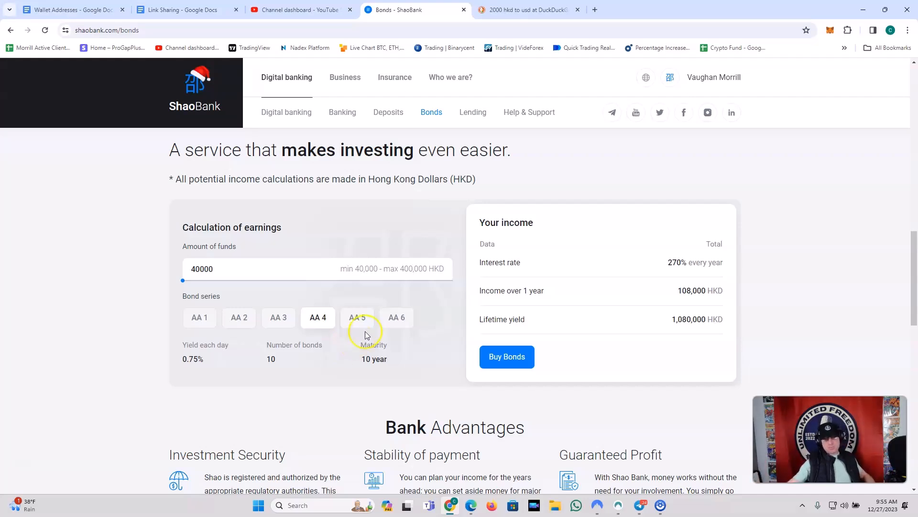
{"action": "left_click", "coordinate": [357, 317]}
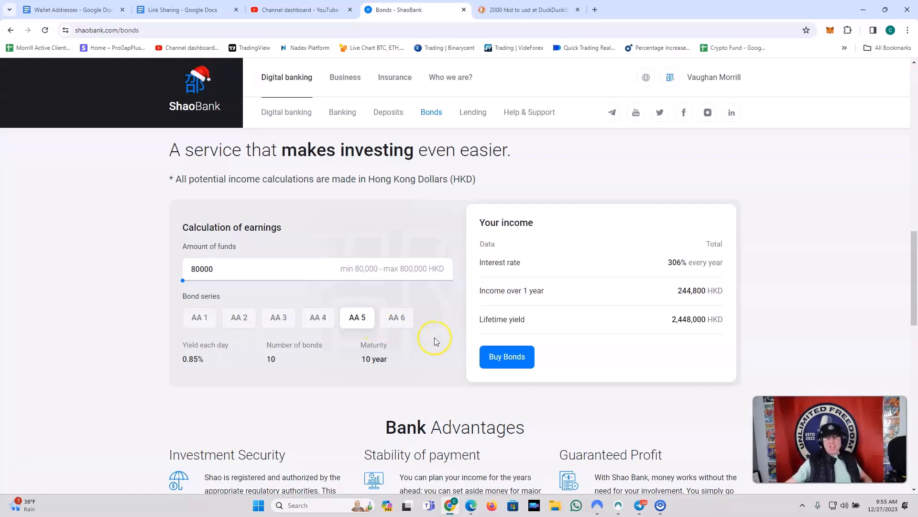
{"action": "left_click", "coordinate": [397, 317]}
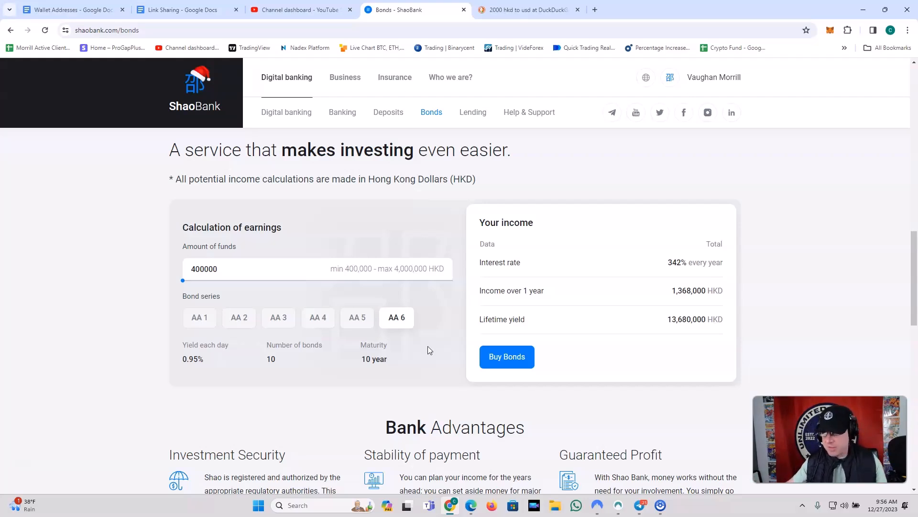
Scroll past Bank Advantages to the Lending Online offers of 9%, 16.5% and 14.5%.
{"action": "scroll", "scroll_direction": "down", "scroll_amount": 3}
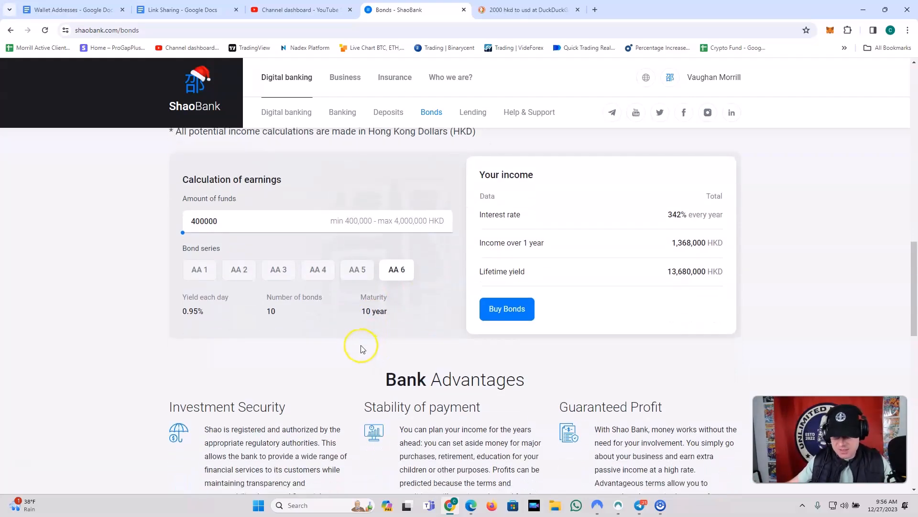
{"action": "mouse_move", "coordinate": [361, 345]}
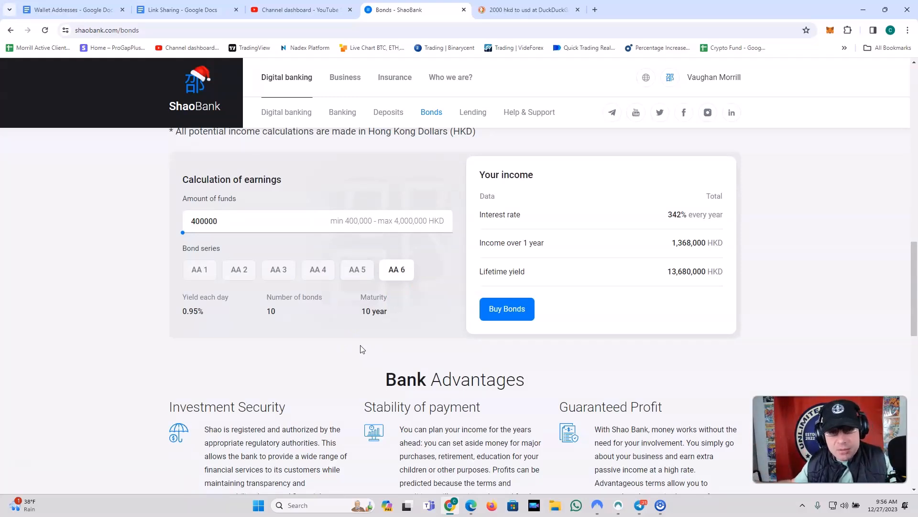
{"action": "scroll", "scroll_direction": "down", "scroll_amount": 3}
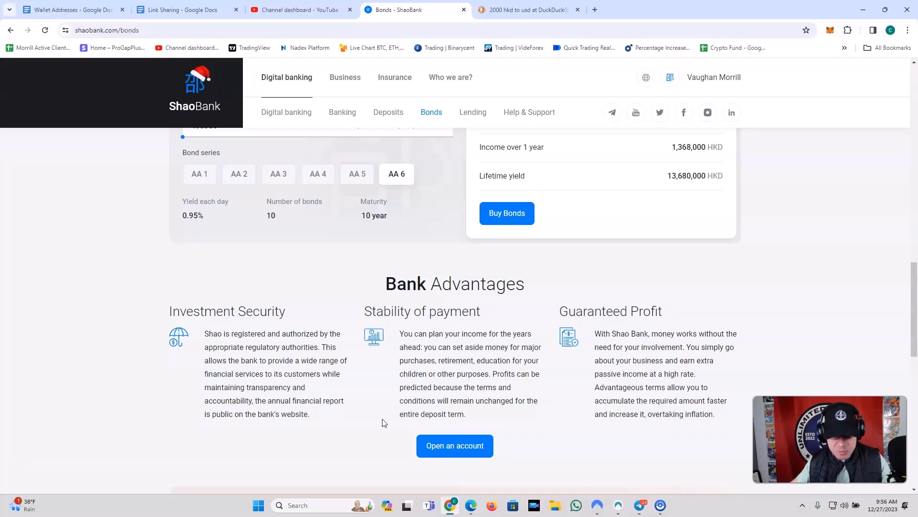
{"action": "scroll", "scroll_direction": "down", "scroll_amount": 3}
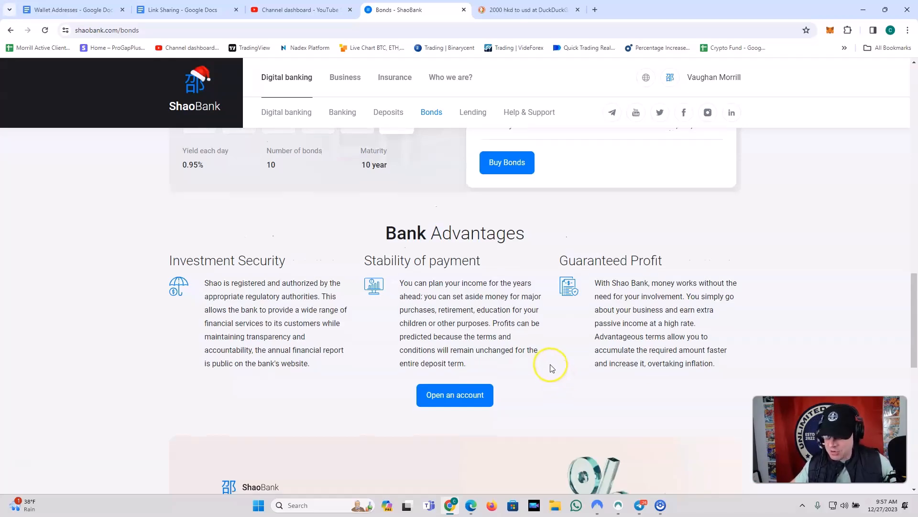
{"action": "scroll", "scroll_direction": "down", "scroll_amount": 3}
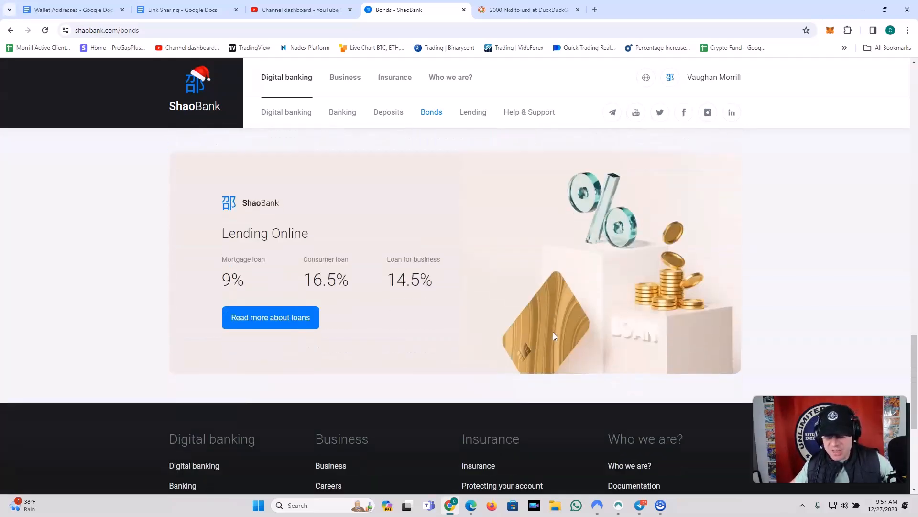
Scroll to the footer links, then back up toward the bonds page header.
{"action": "scroll", "scroll_direction": "down", "scroll_amount": 3}
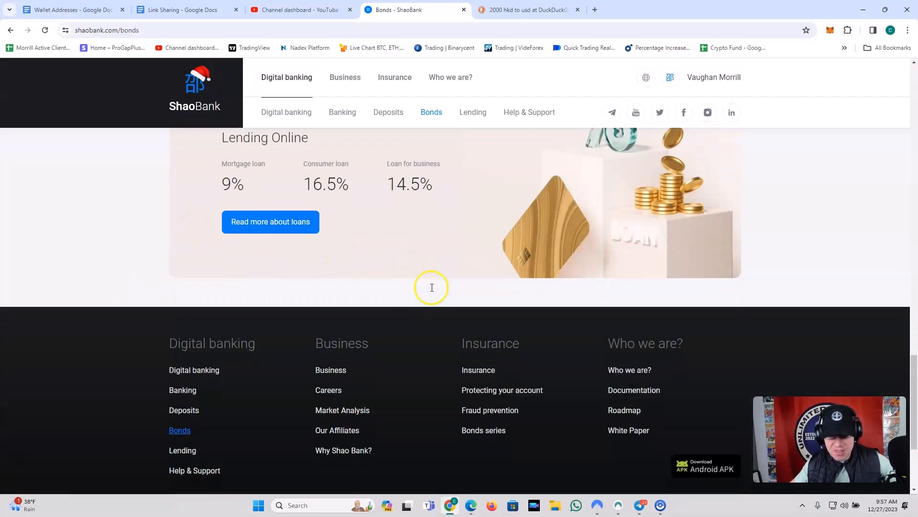
{"action": "mouse_move", "coordinate": [337, 340]}
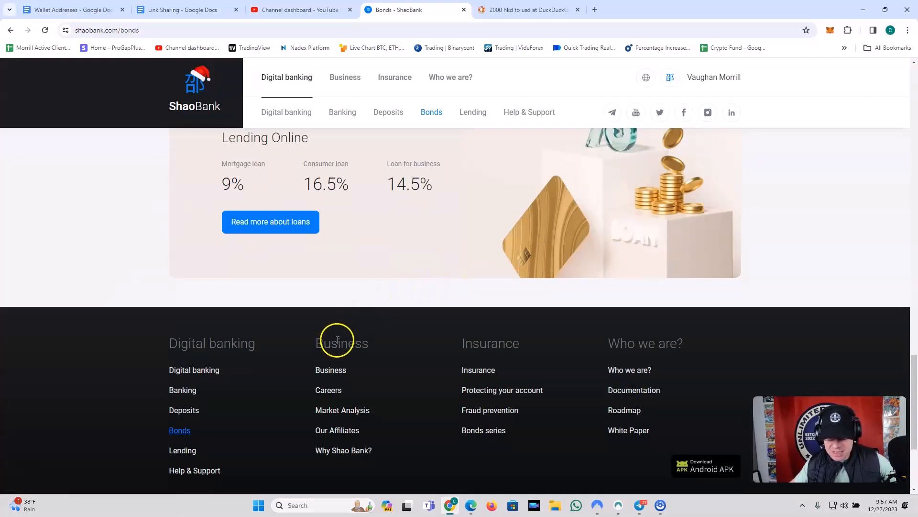
{"action": "mouse_move", "coordinate": [498, 336]}
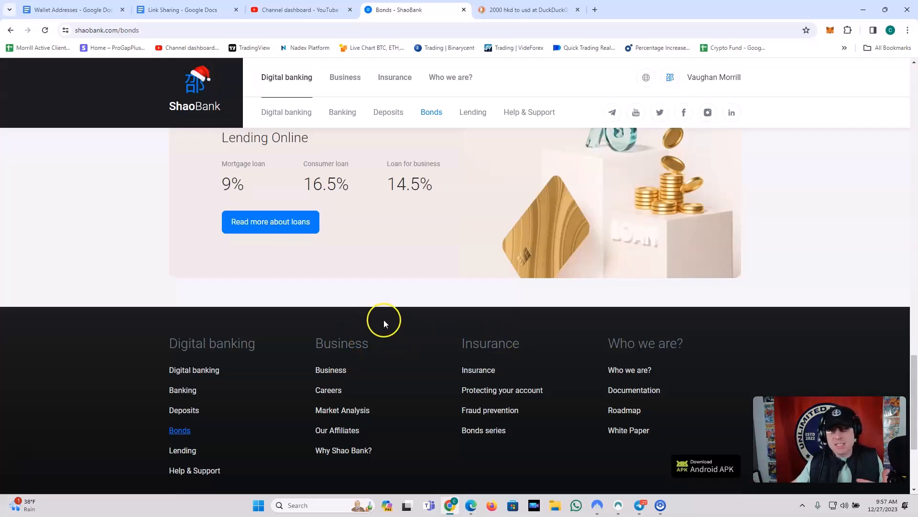
{"action": "scroll", "scroll_direction": "up", "scroll_amount": 3}
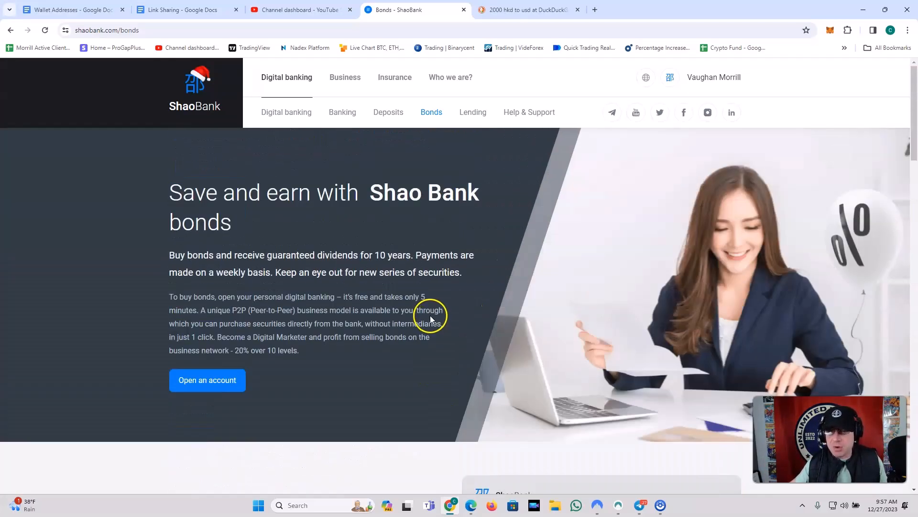